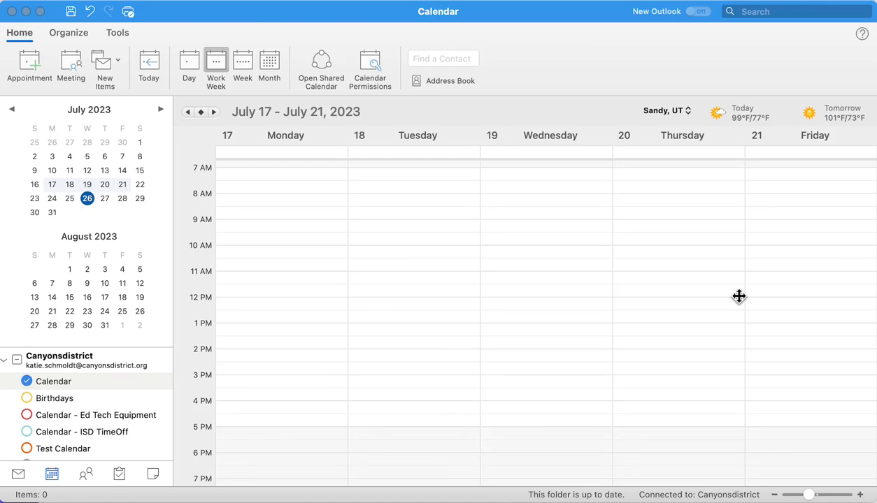
mouse_move(702, 294)
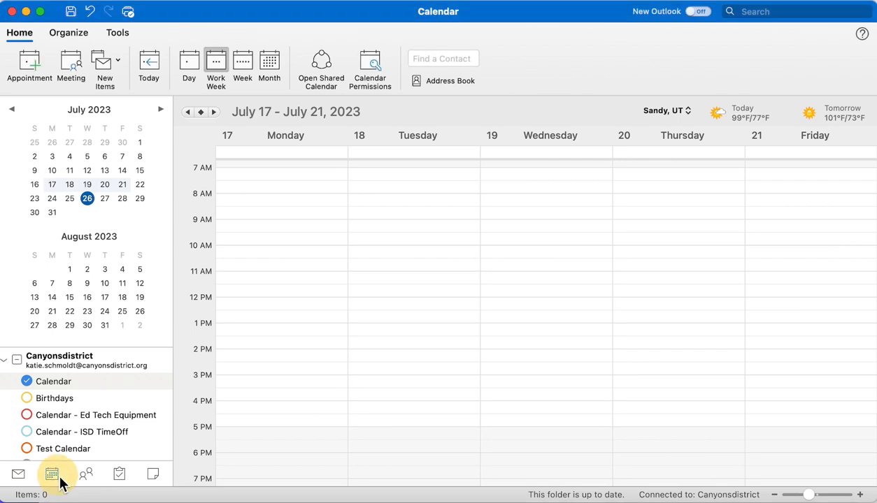
mouse_move(325, 260)
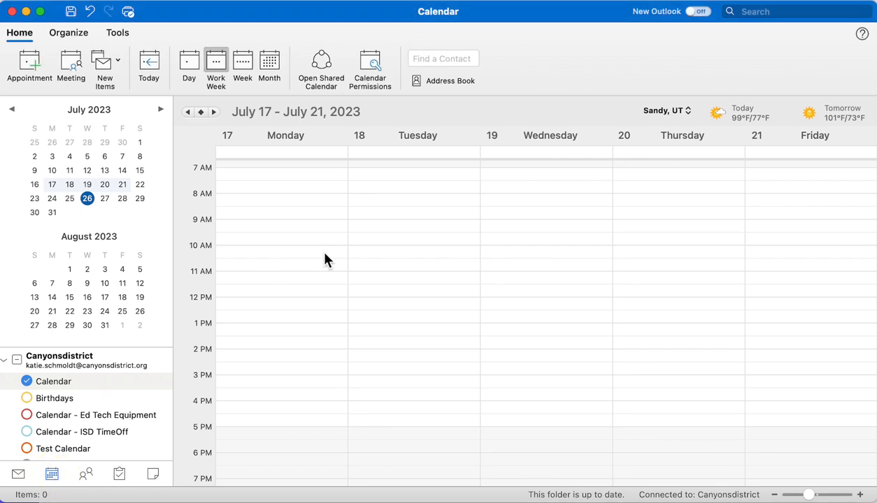
mouse_move(363, 258)
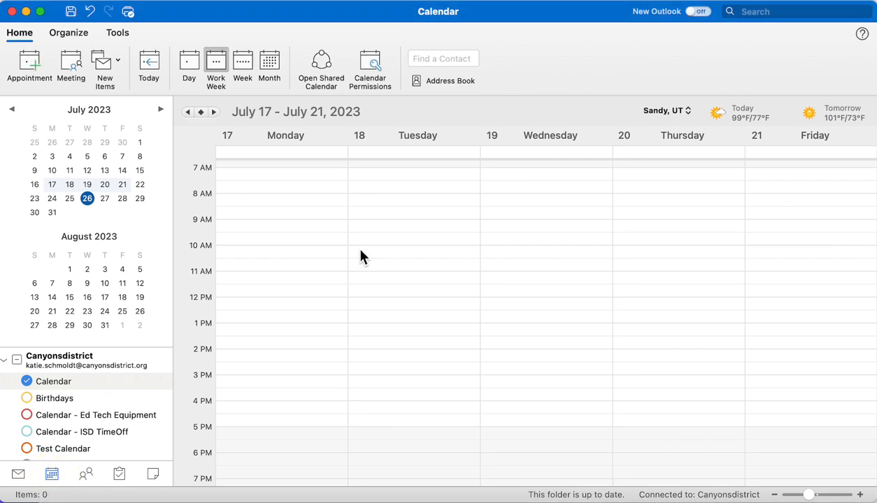
mouse_move(394, 211)
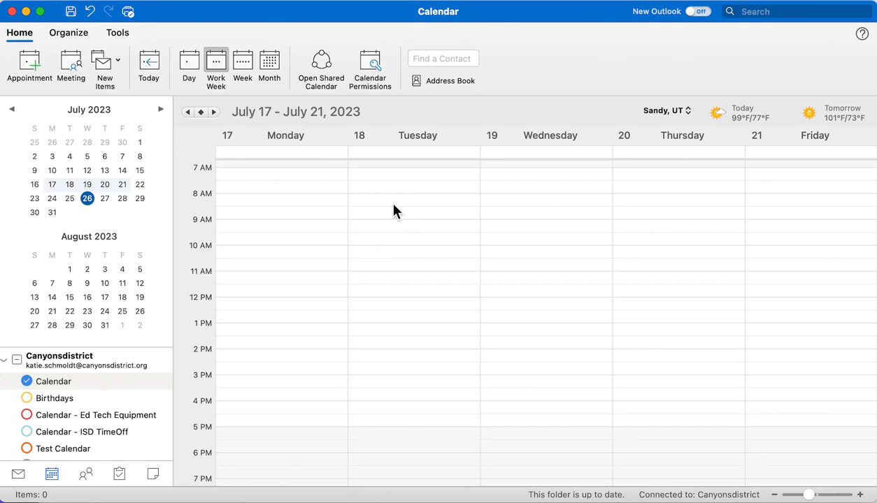
mouse_move(397, 207)
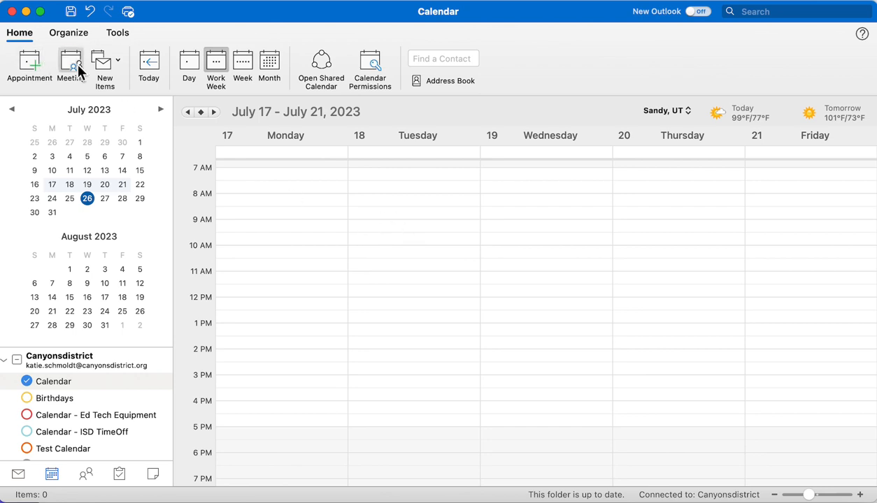
Create a Tuesday July 18 block from 9 AM to 12 PM titled 'Appointment'
click(105, 67)
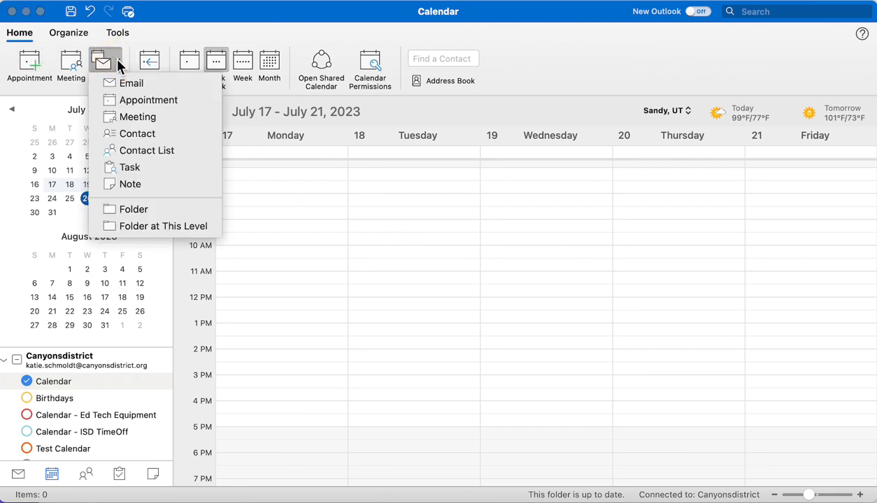
mouse_move(137, 118)
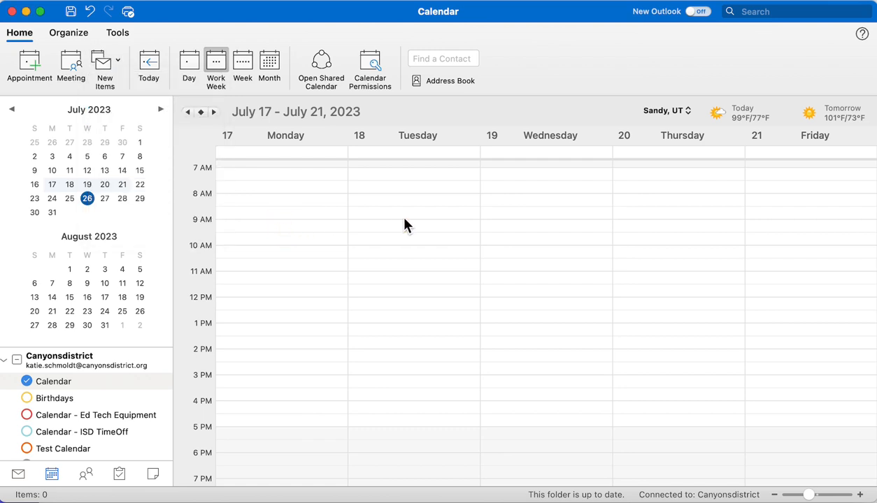
drag(408, 202, 380, 283)
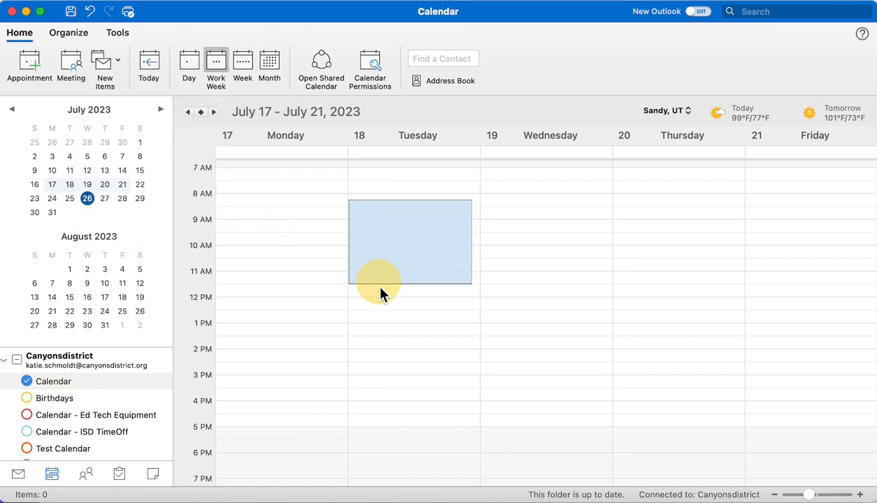
double_click(410, 249)
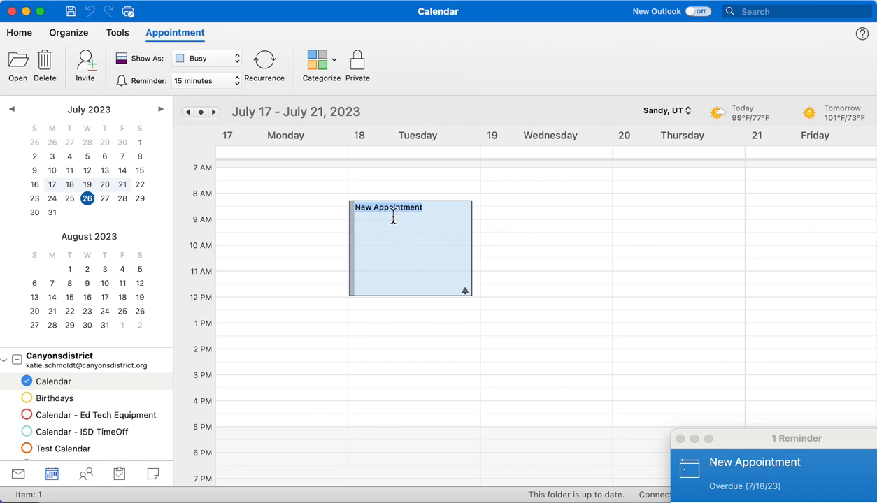
text(P)
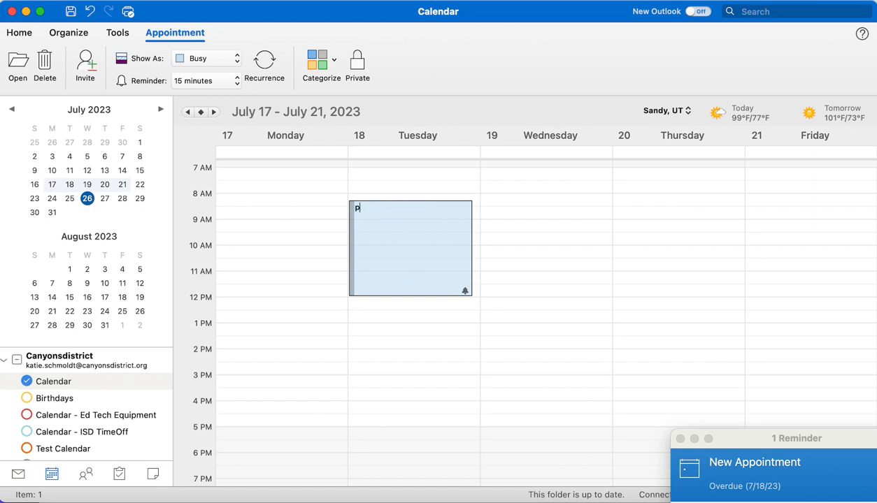
text(Ap)
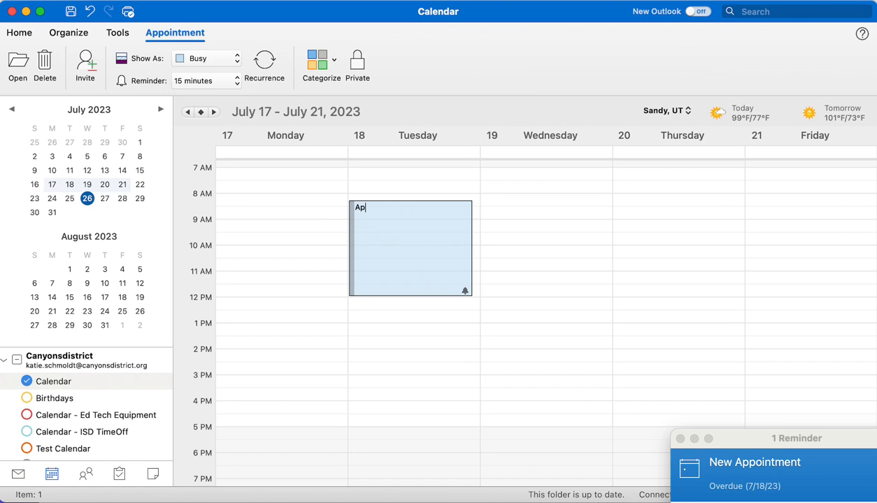
text(Appointment)
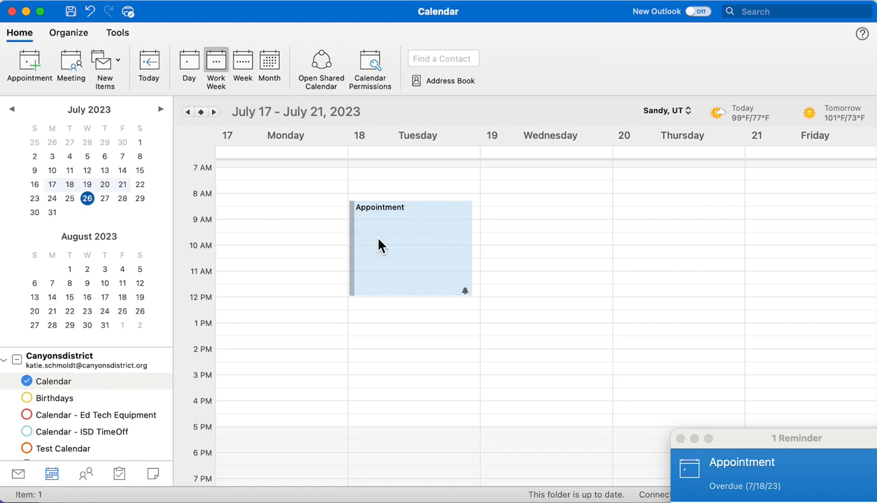
click(411, 245)
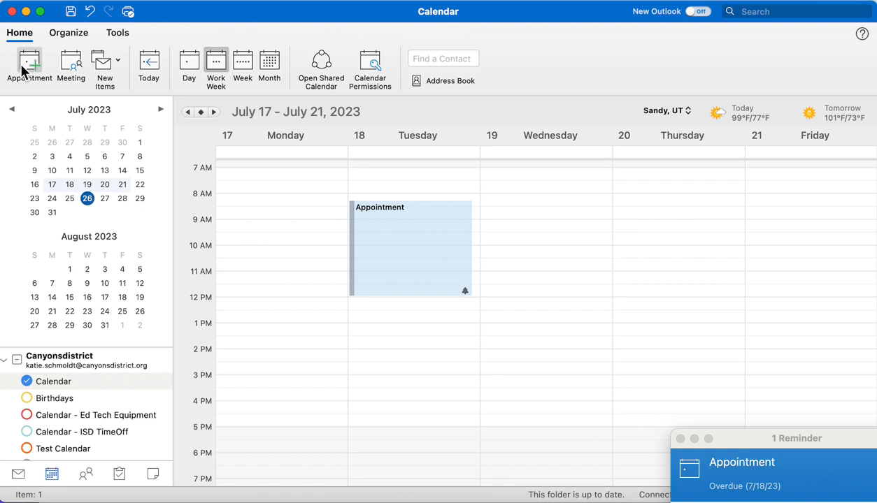
mouse_move(29, 63)
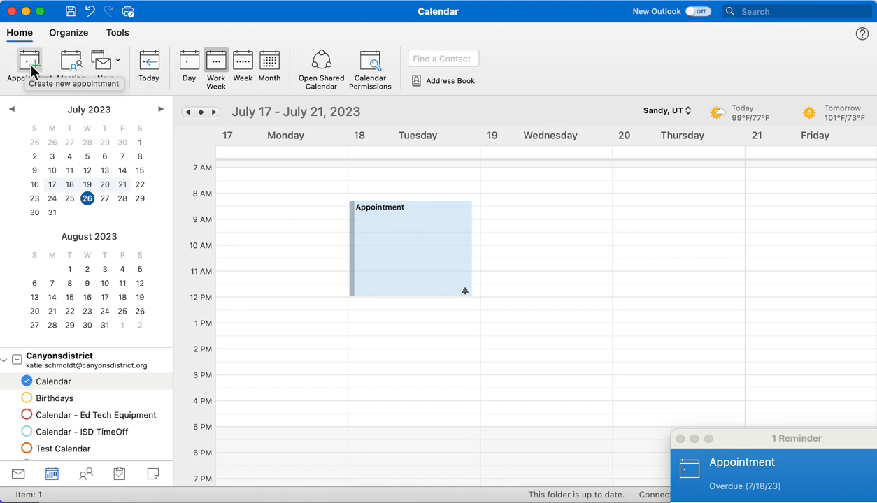
Draft a new appointment 'Appointment' at location School on 7/19/2023, 8:00 AM for 1.5 hours
click(29, 67)
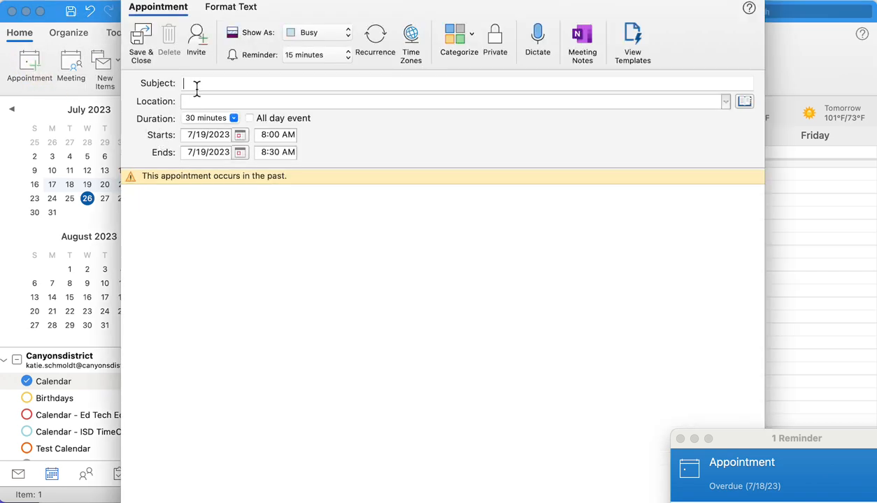
text(Appointment)
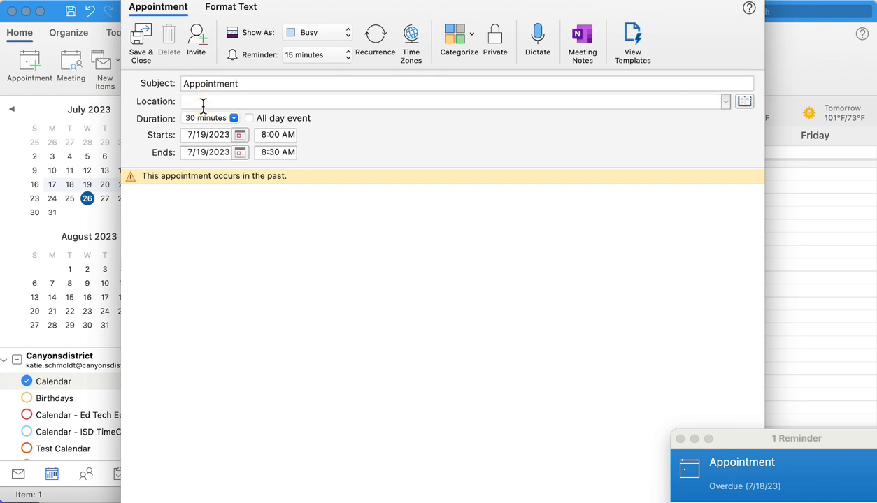
text(School)
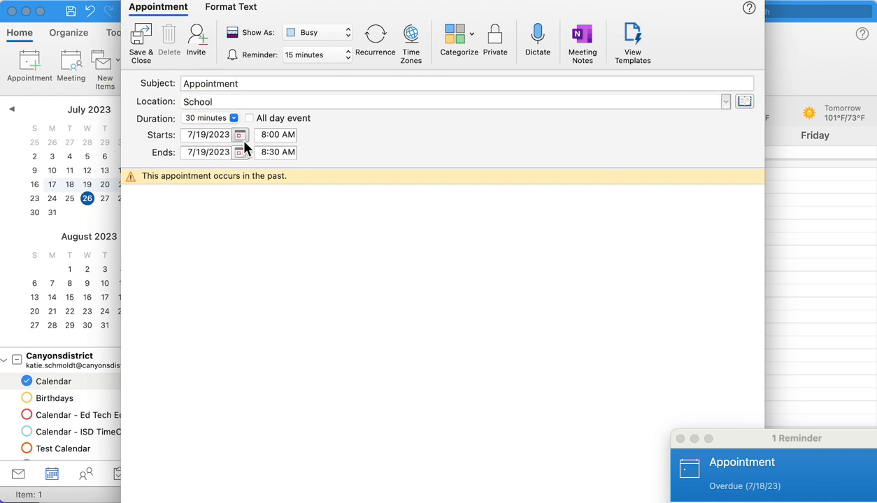
click(277, 153)
text(9)
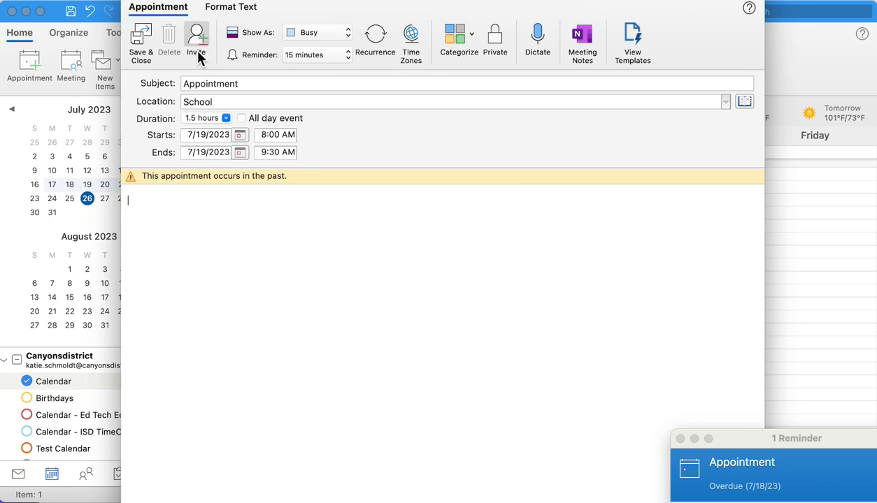
click(196, 39)
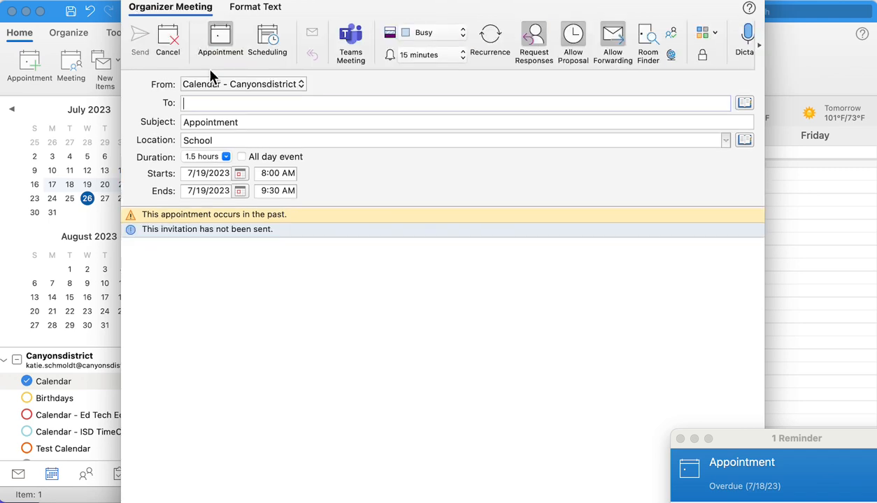
text(dan)
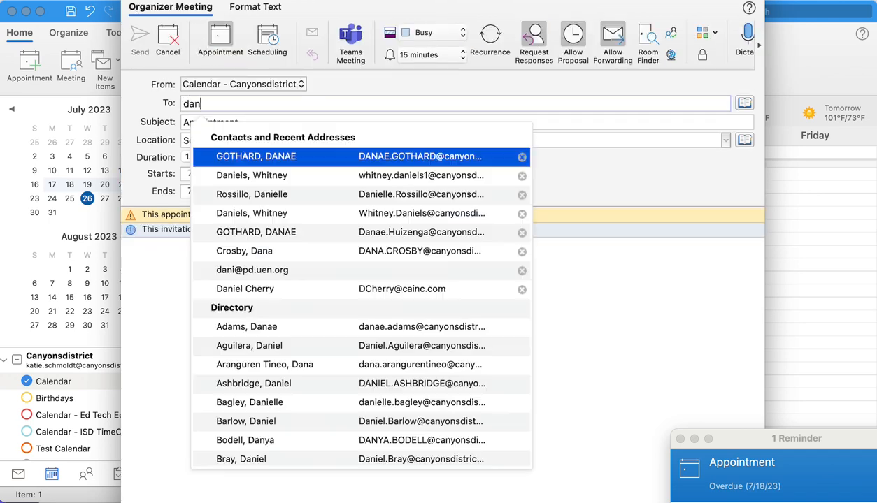
click(254, 157)
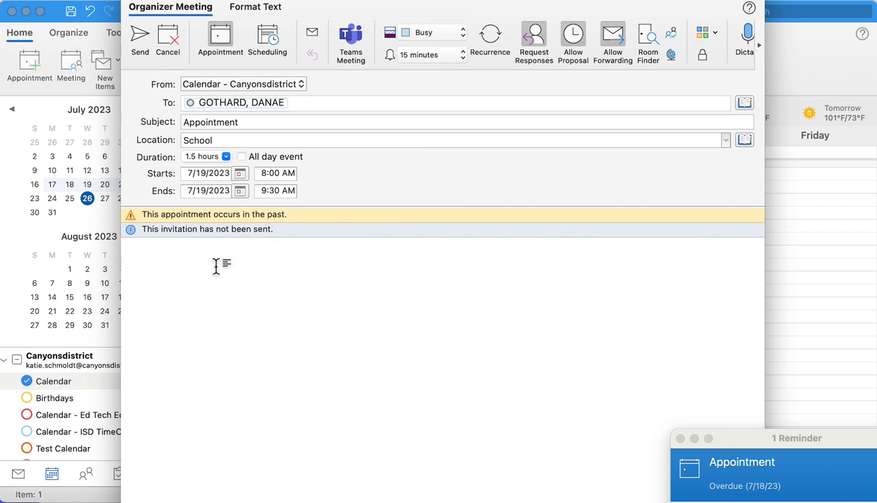
text(This)
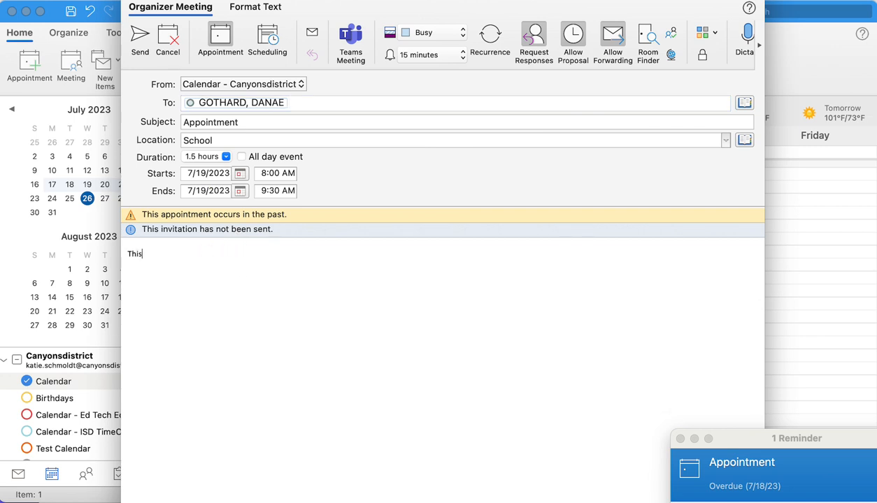
text(meeting is)
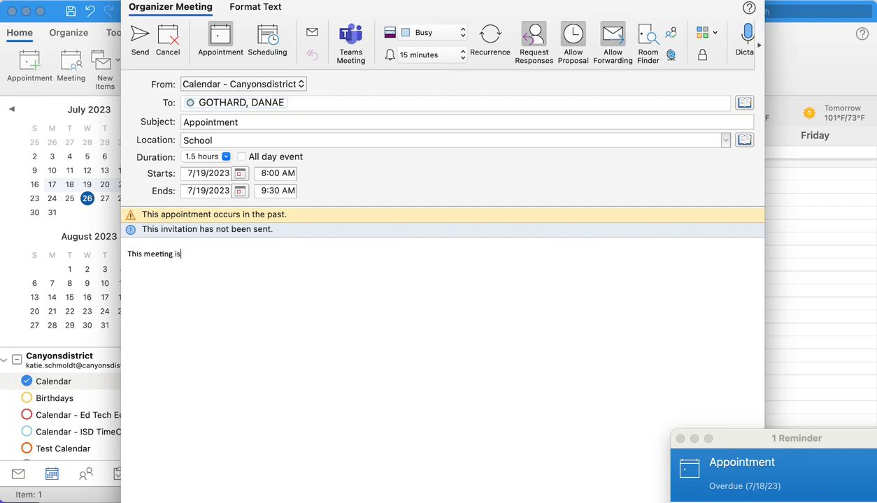
text(about __________)
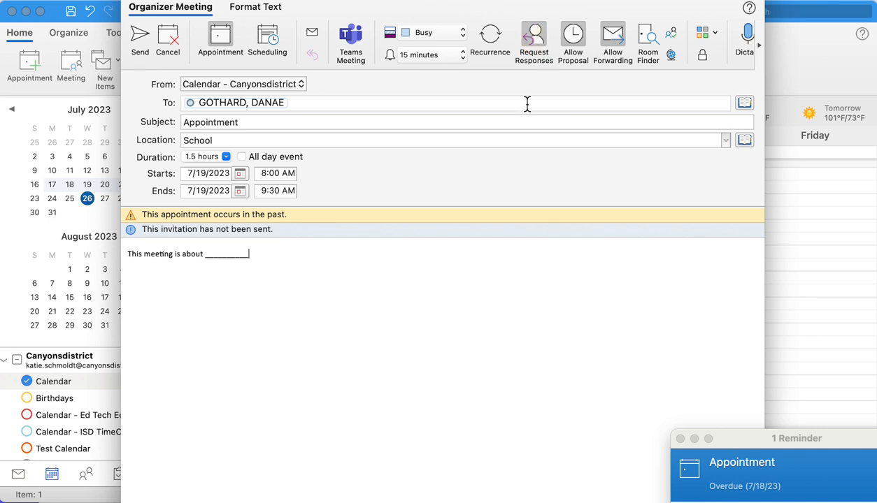
mouse_move(544, 70)
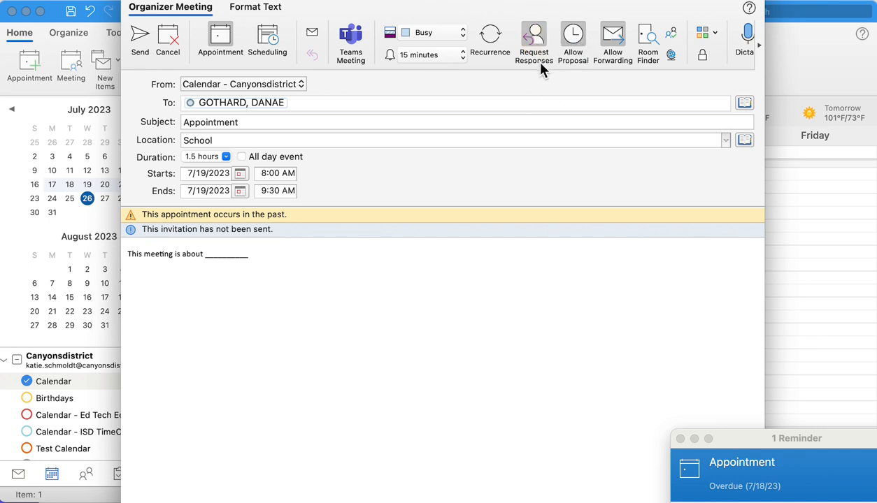
mouse_move(535, 42)
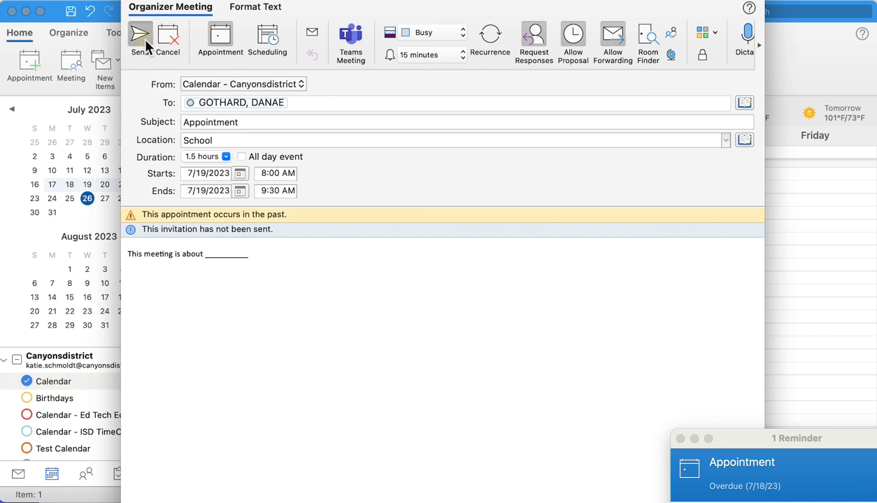
Send the School meeting invitation so it lands on Wednesday 8–9:30 AM
click(140, 35)
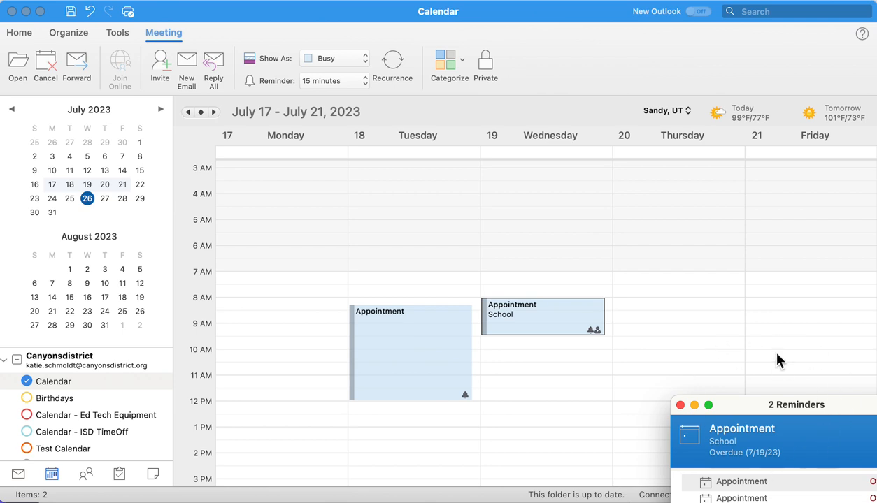
mouse_move(603, 347)
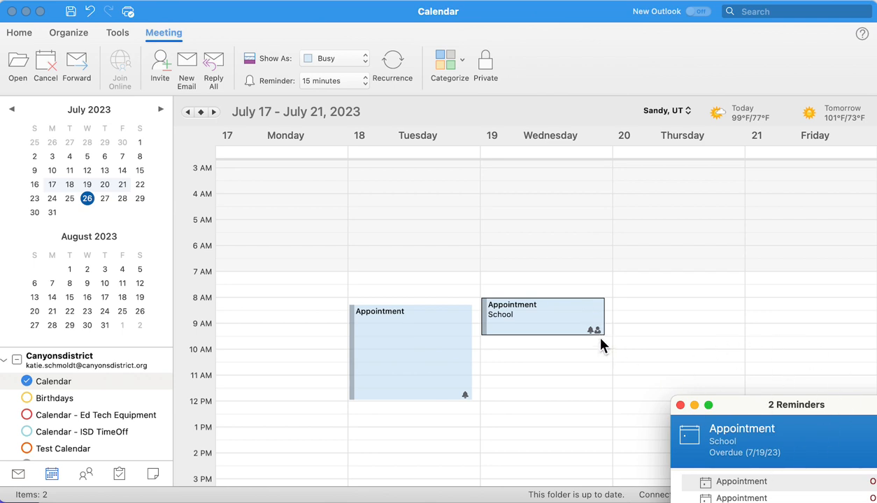
mouse_move(610, 190)
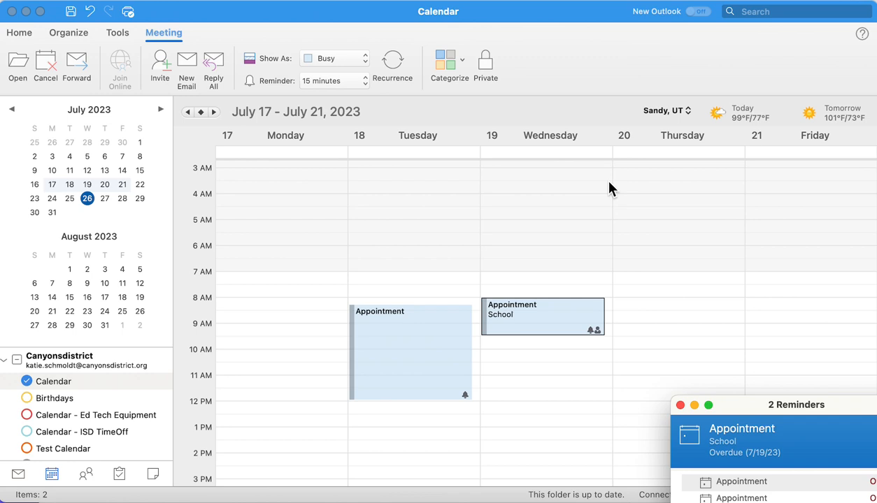